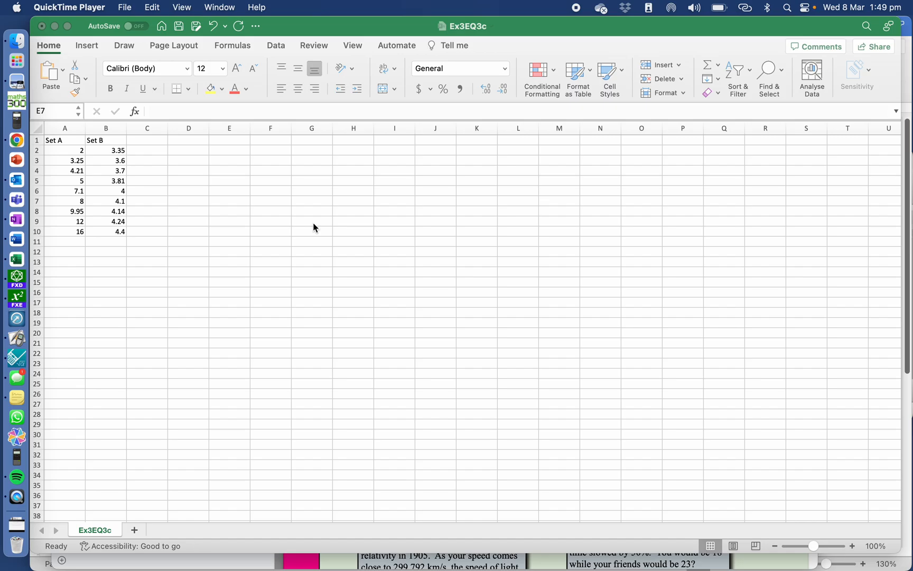
# Select the Set A and Set B values in A2:B10.
pyautogui.click(229, 201)
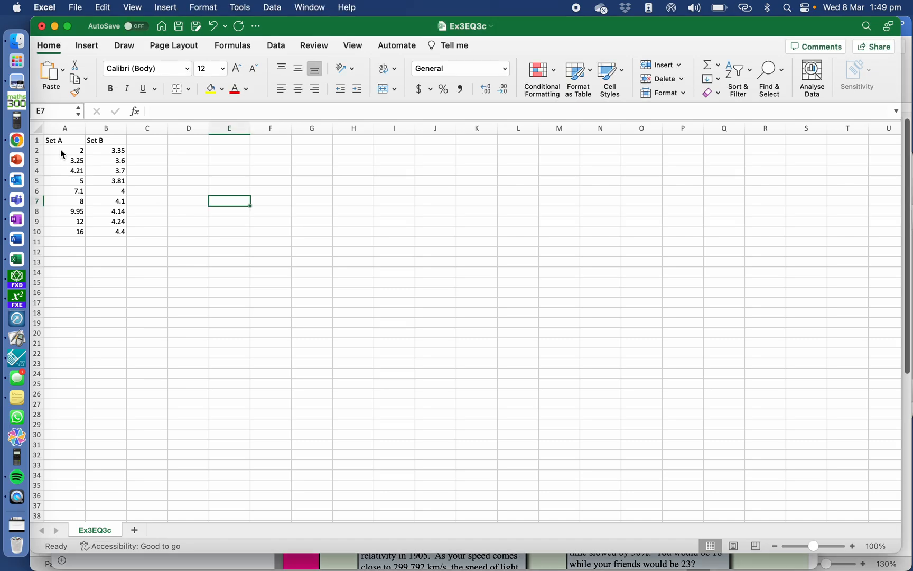
pyautogui.moveTo(65, 150); pyautogui.dragTo(105, 210)
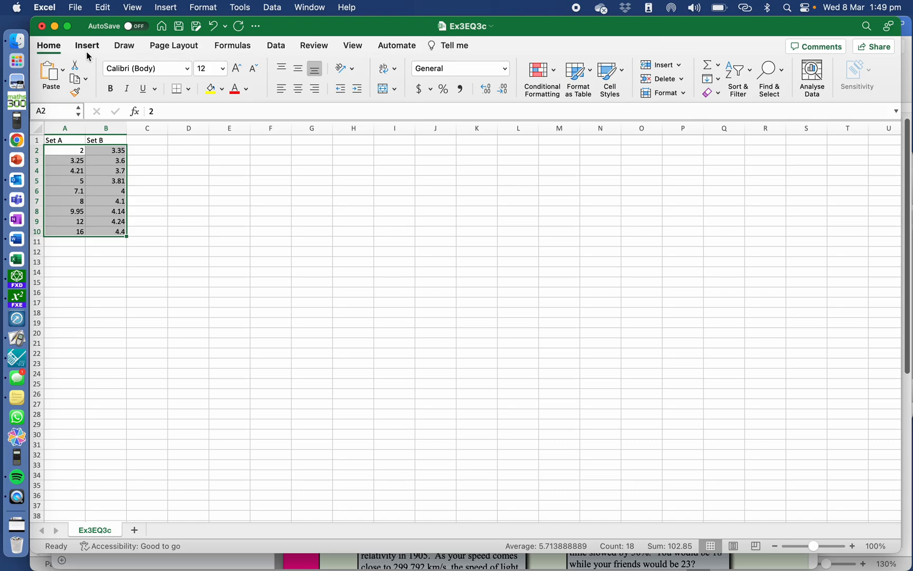
# Insert a scatter chart of the selected data and enlarge it by dragging a corner.
pyautogui.click(86, 45)
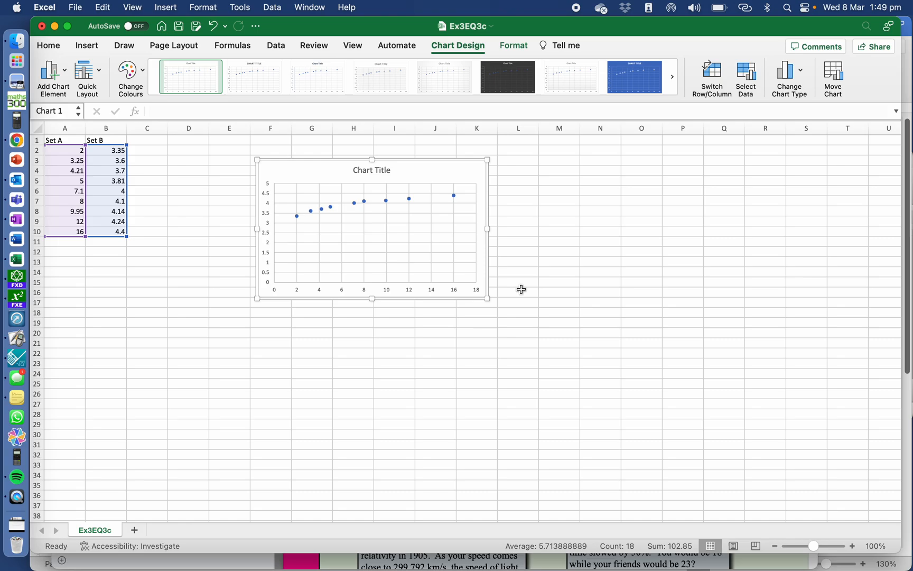
pyautogui.moveTo(490, 299); pyautogui.dragTo(619, 369)
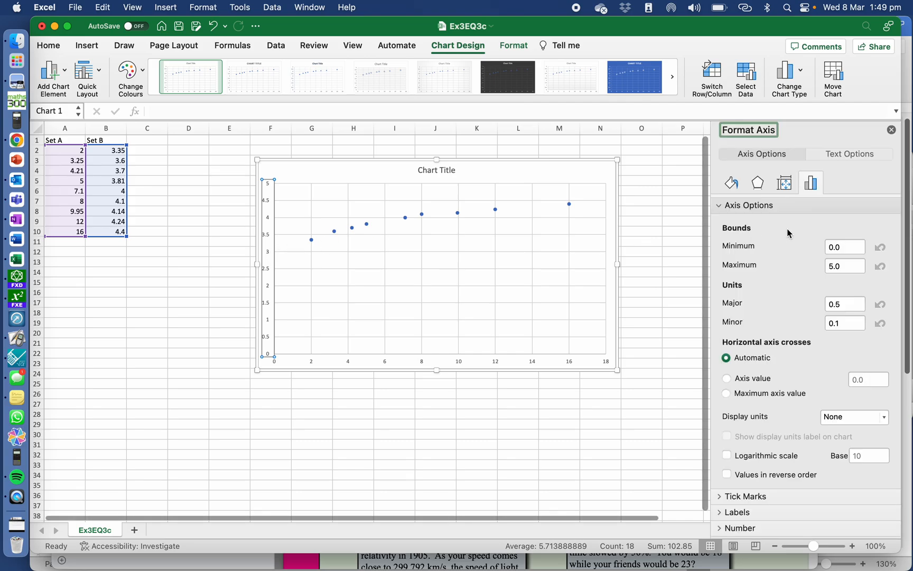
# Set the vertical axis Bounds Minimum to 2.
pyautogui.click(845, 247)
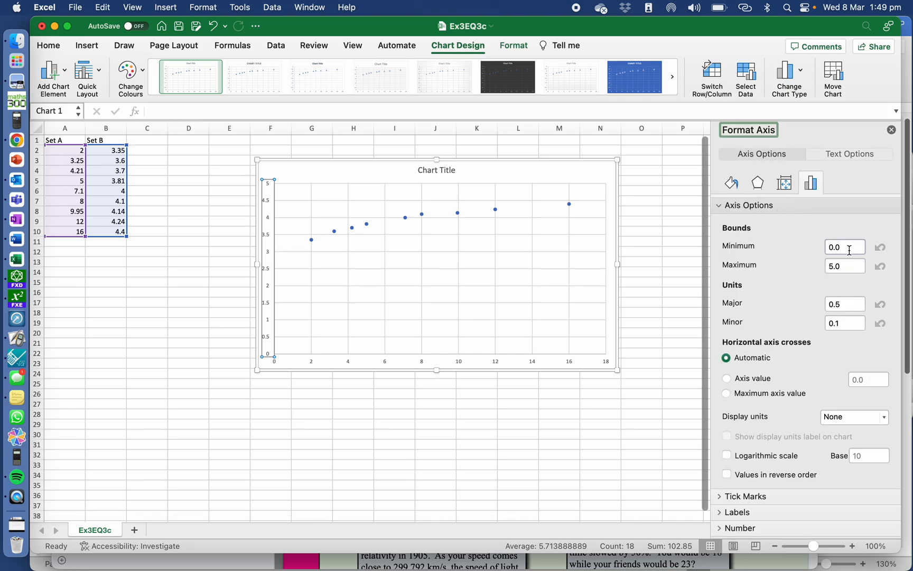
pyautogui.click(844, 246)
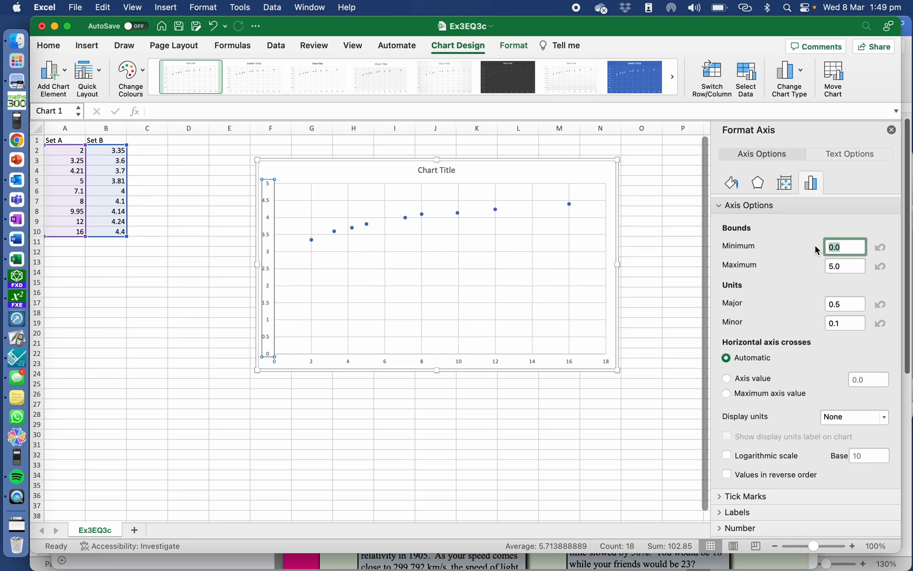
pyautogui.write('2')
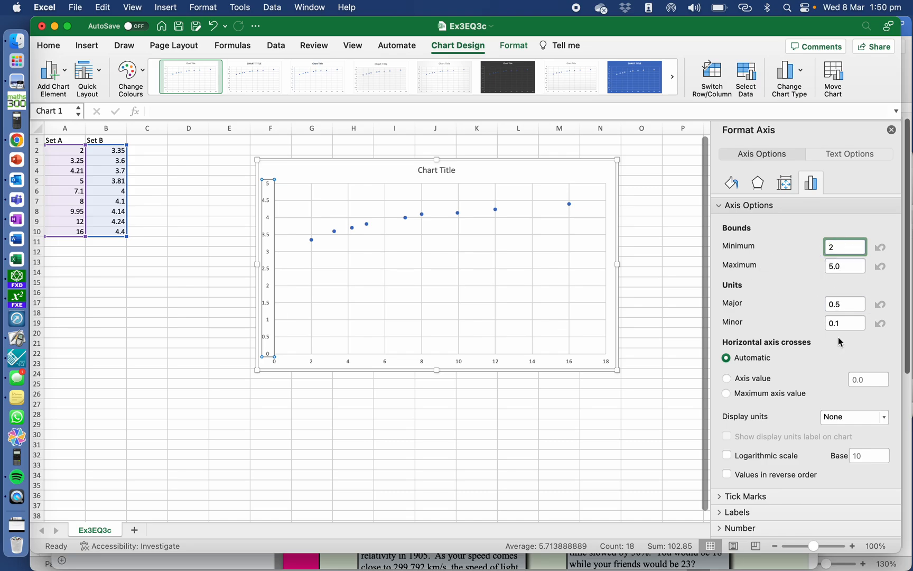
pyautogui.click(844, 246)
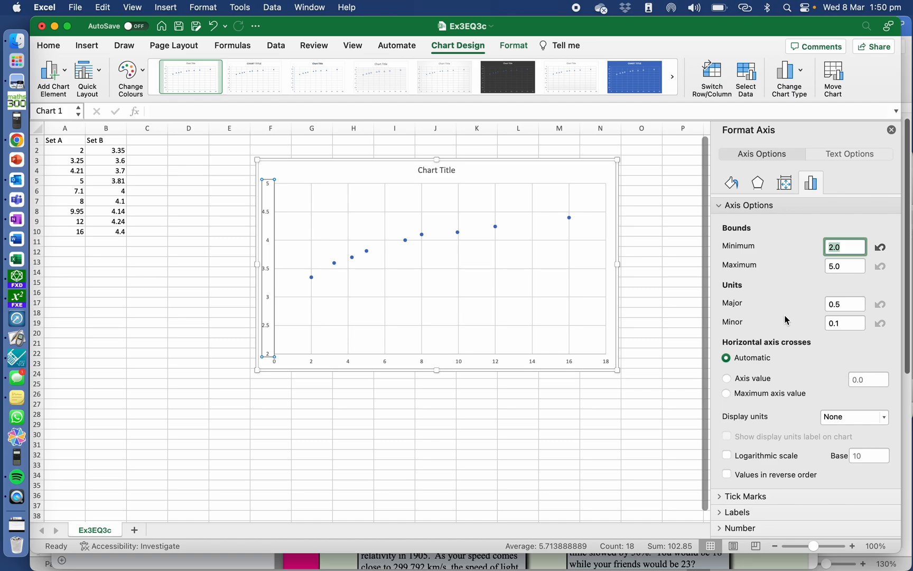
pyautogui.moveTo(628, 251)
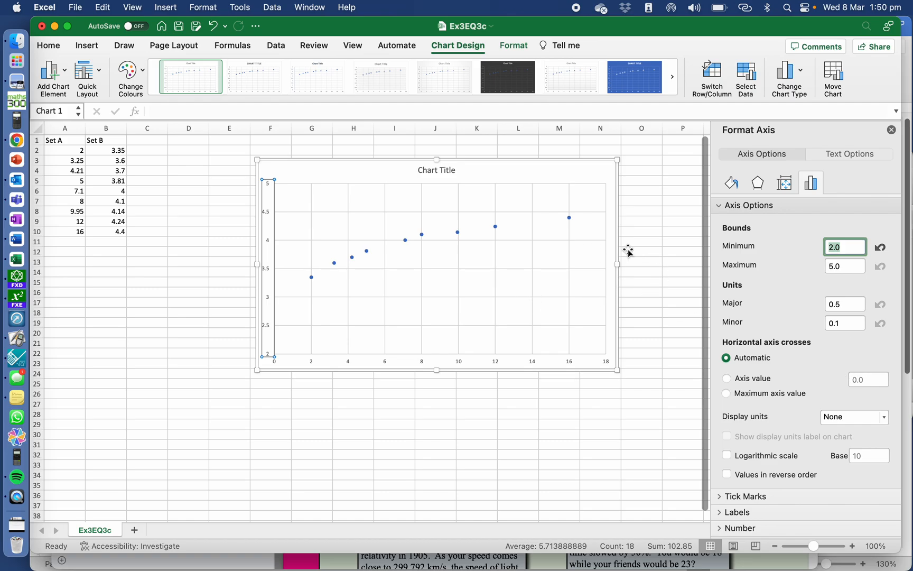
pyautogui.moveTo(570, 187)
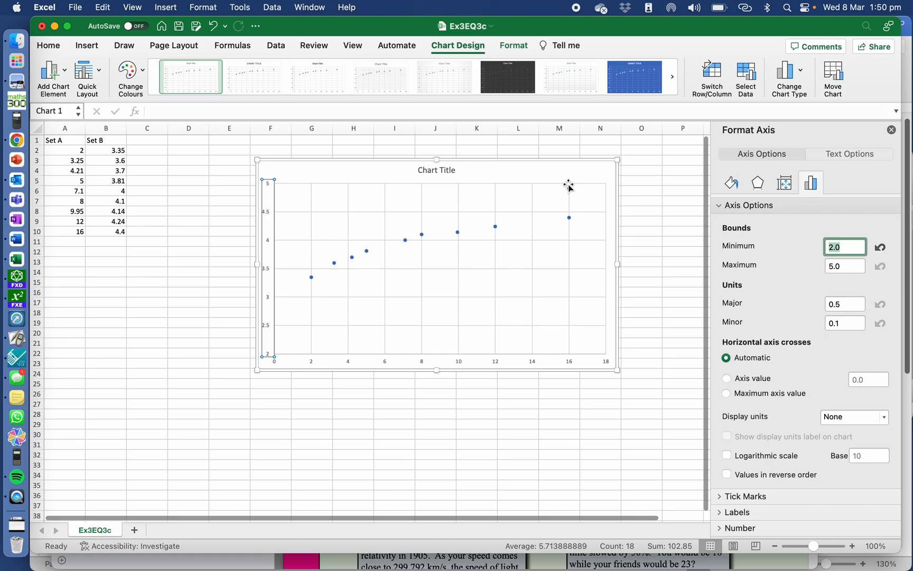
# Select the data series and add a Linear trendline from Add Chart Element.
pyautogui.click(458, 233)
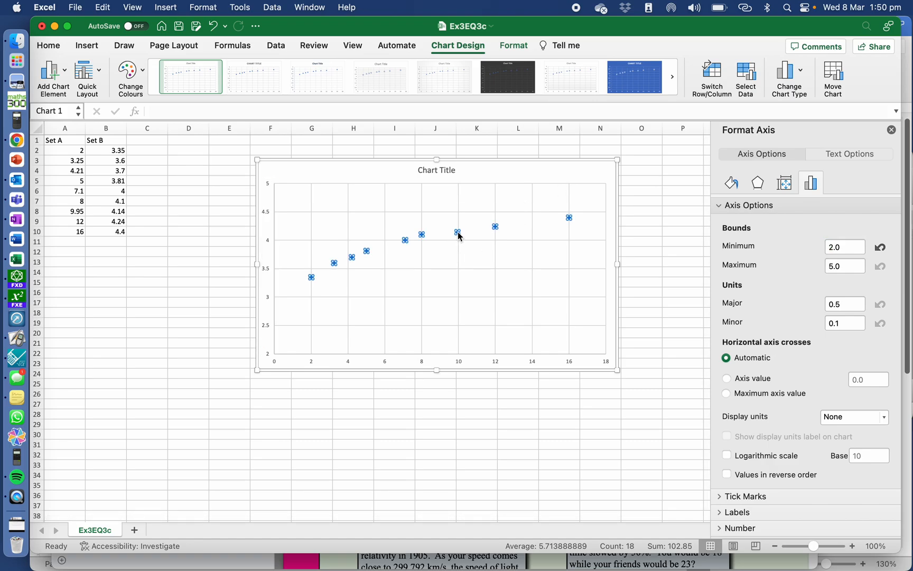
pyautogui.click(458, 232)
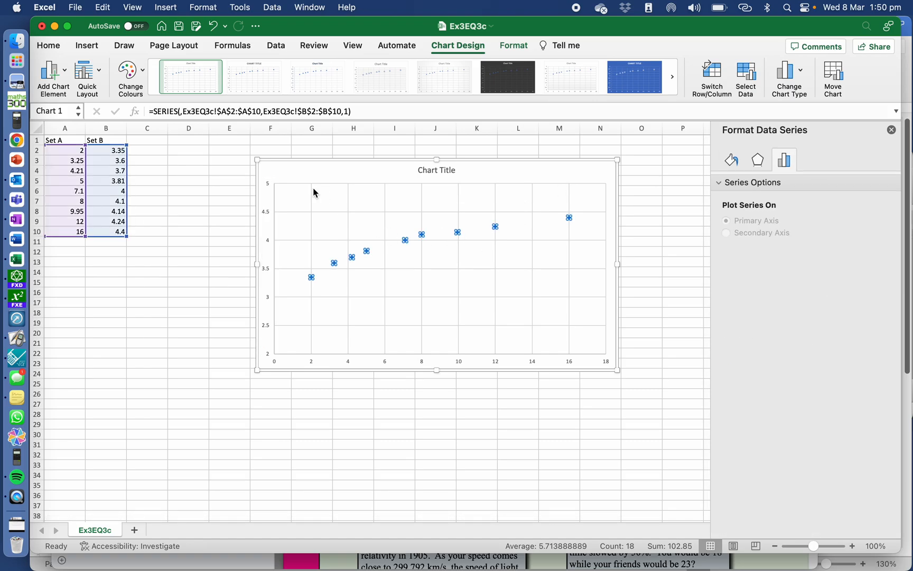
pyautogui.moveTo(64, 70)
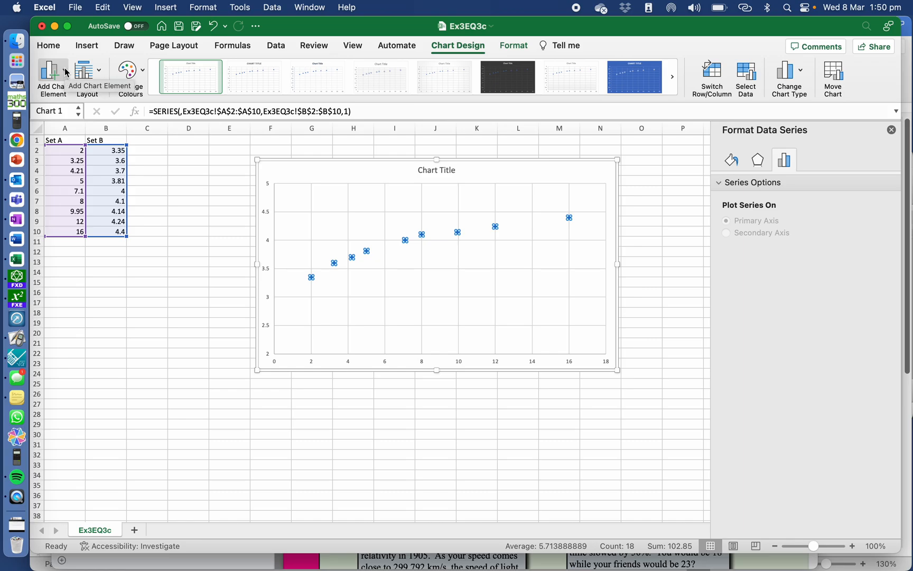
pyautogui.click(50, 69)
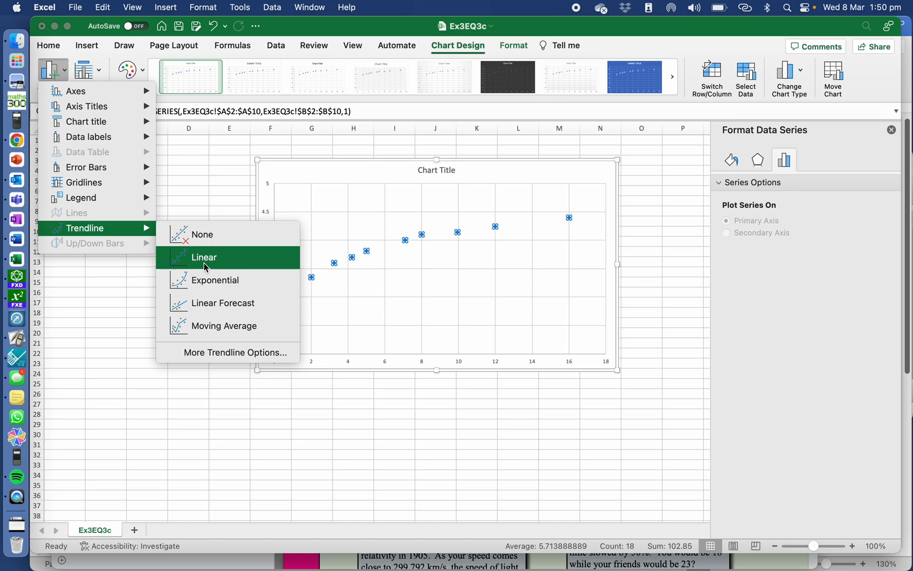
pyautogui.click(204, 257)
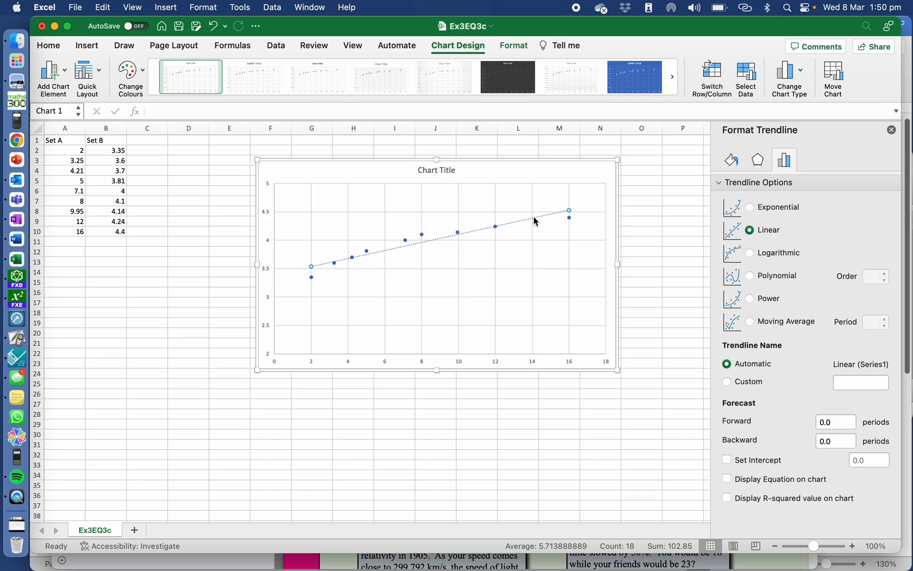
# Display the trendline equation and R-squared value (y = 0.0707x + 3.3966, R² = 0.9042).
pyautogui.click(726, 479)
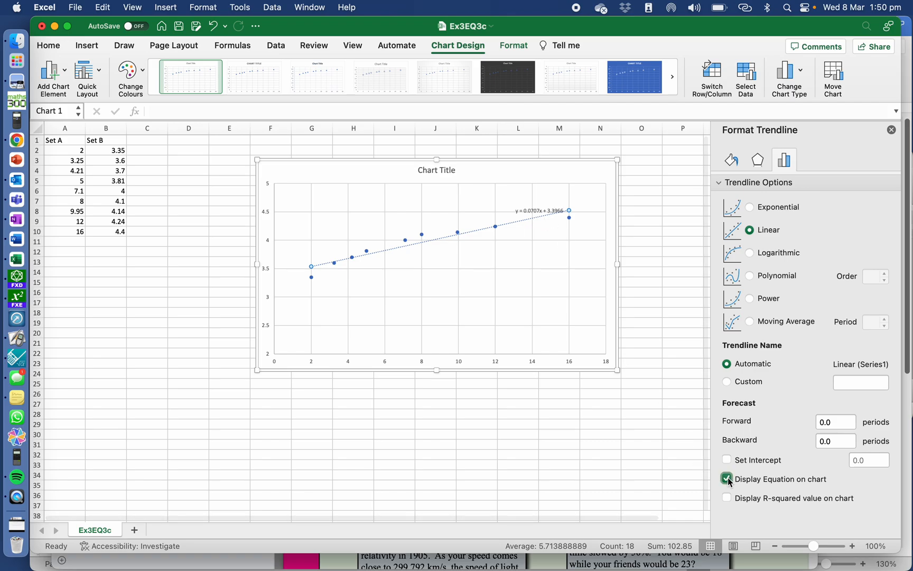
pyautogui.click(541, 211)
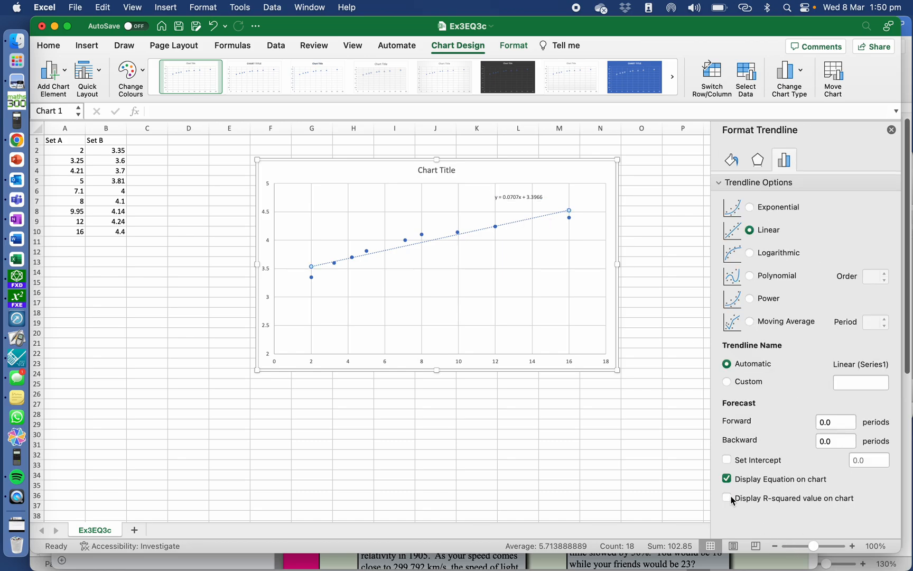
pyautogui.click(726, 498)
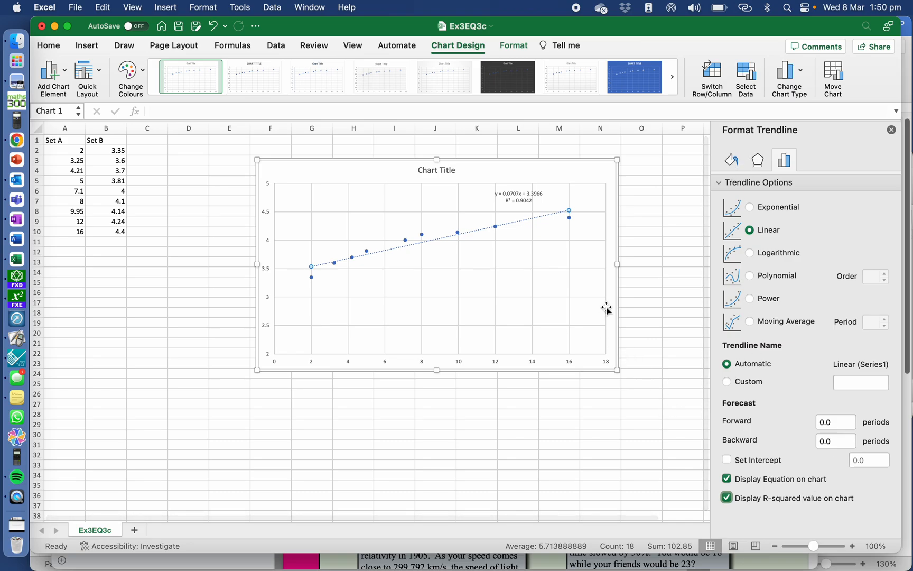
pyautogui.click(518, 195)
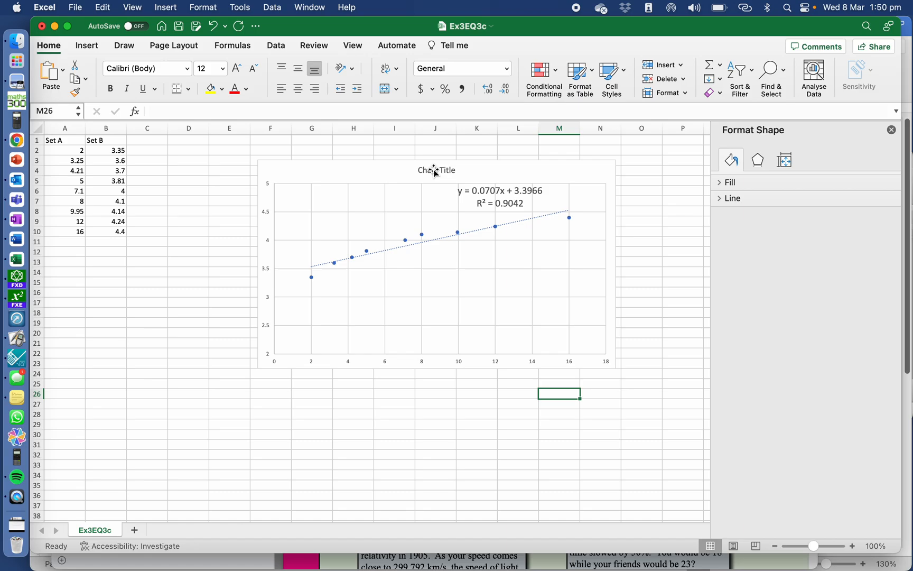
pyautogui.moveTo(410, 265)
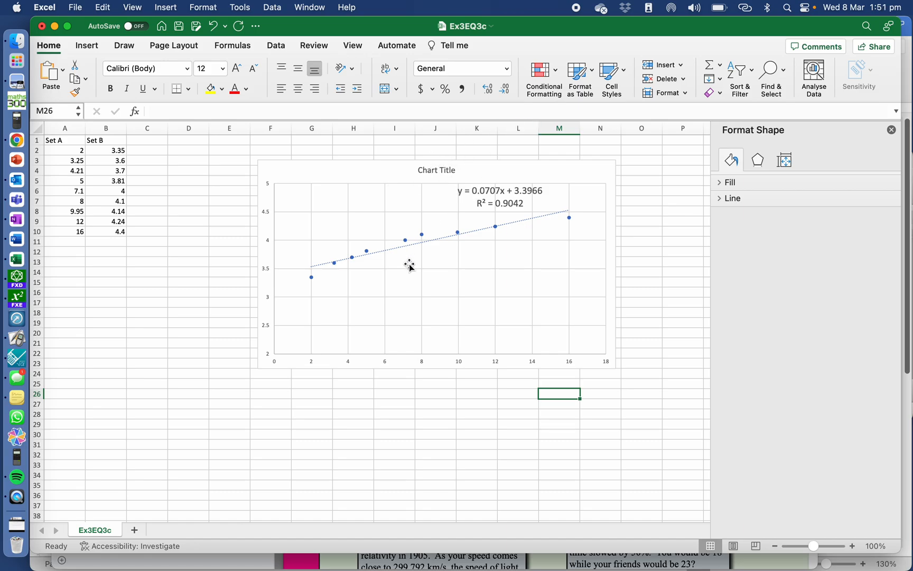
pyautogui.moveTo(105, 254)
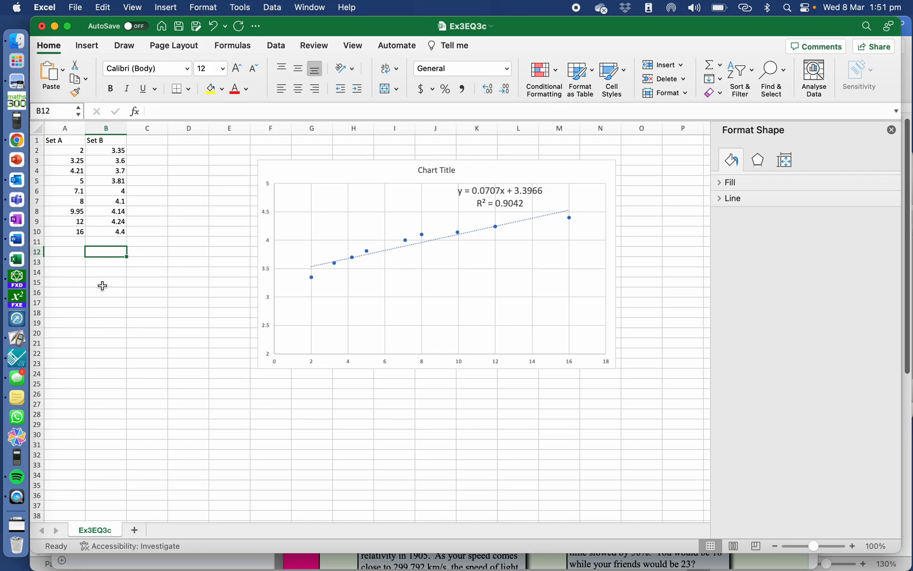
# Start a formula in B12 and pick CORREL by searching 'cor' in Formula Builder.
pyautogui.write('=')
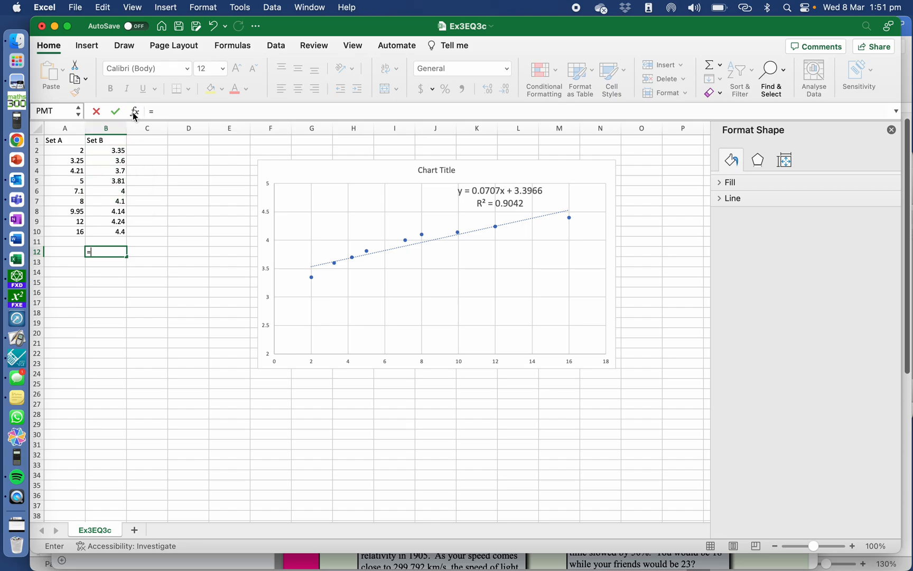
pyautogui.click(133, 111)
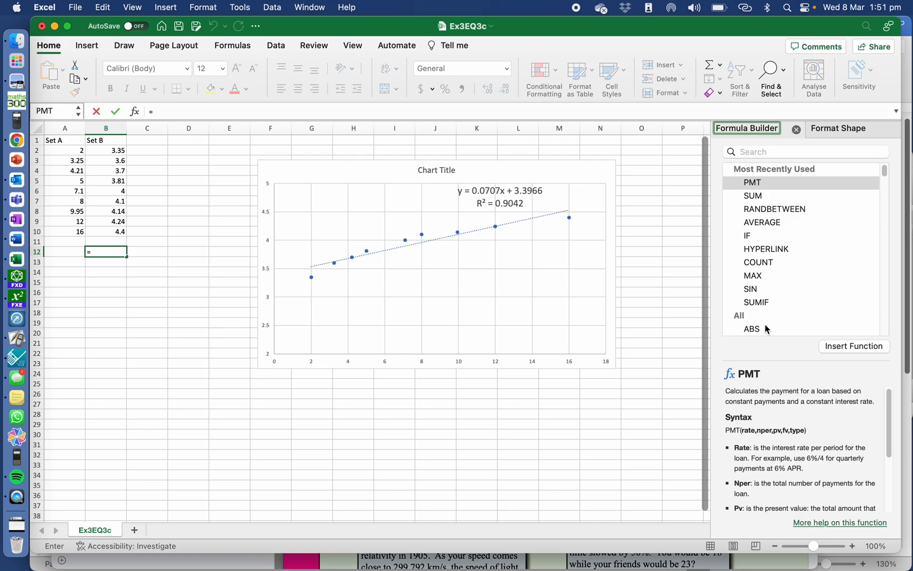
pyautogui.scroll(-3)
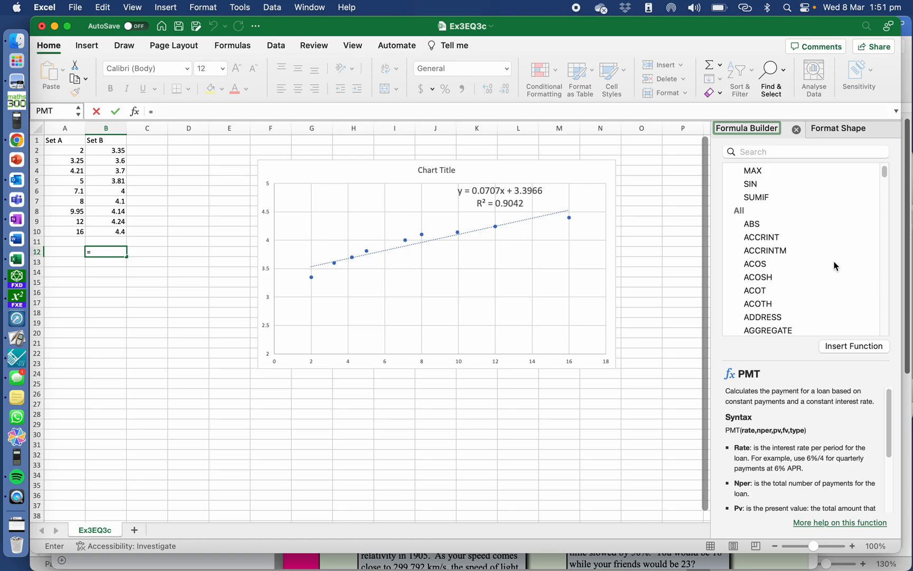
pyautogui.click(804, 151)
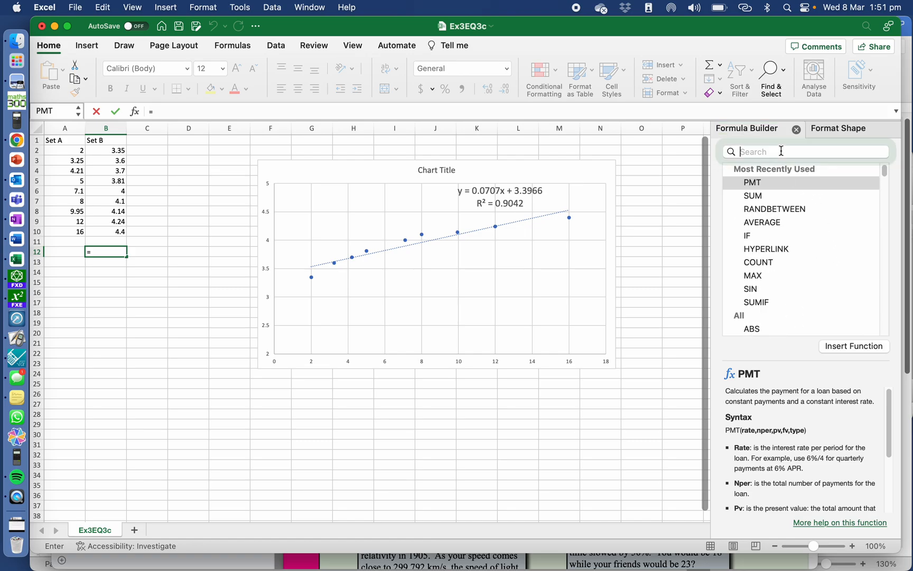
pyautogui.write('cor')
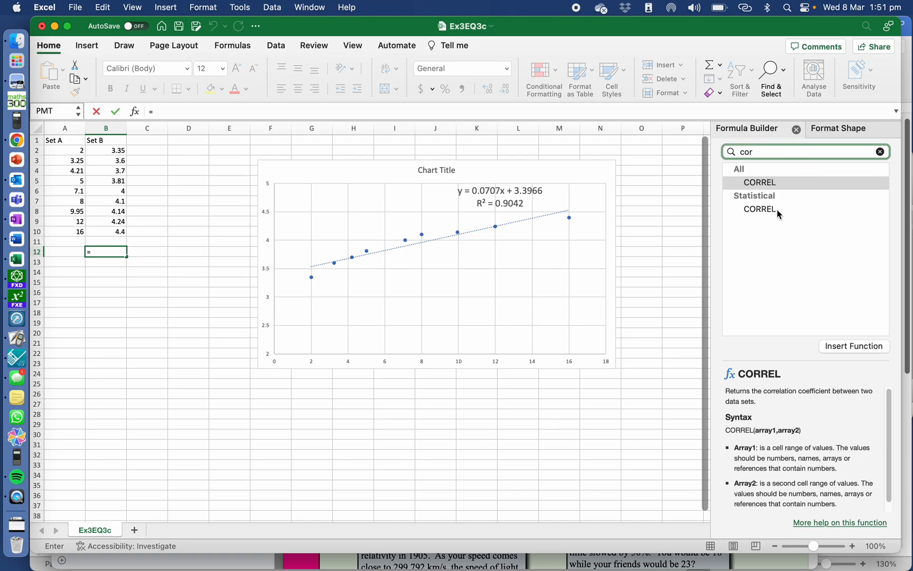
pyautogui.click(760, 209)
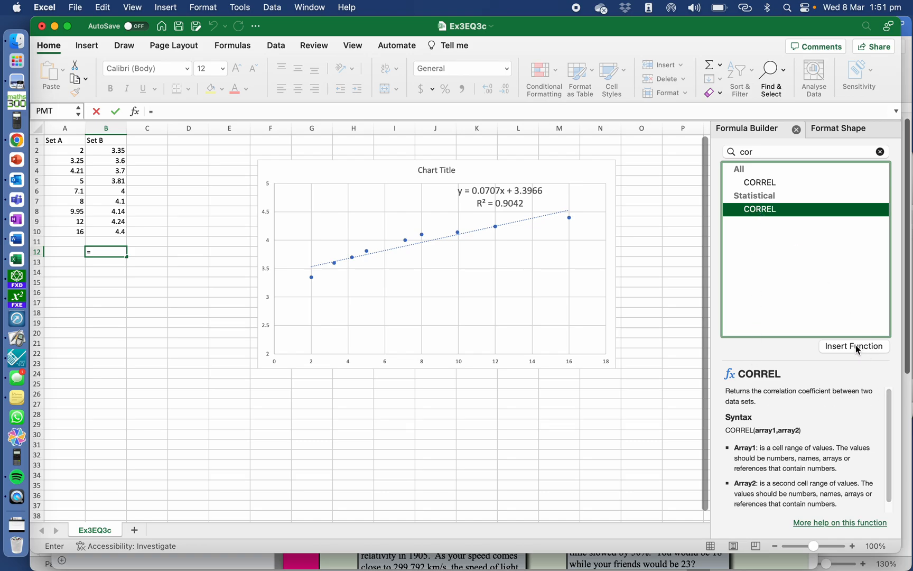
# Complete =CORREL(A2:A10,B2:B10) in B12, giving 0.95091716.
pyautogui.click(853, 347)
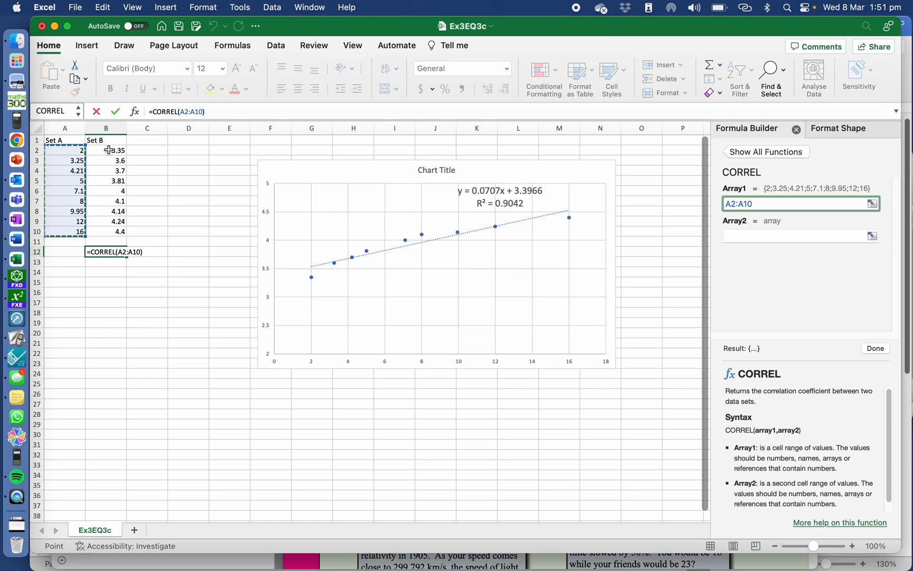
pyautogui.click(800, 236)
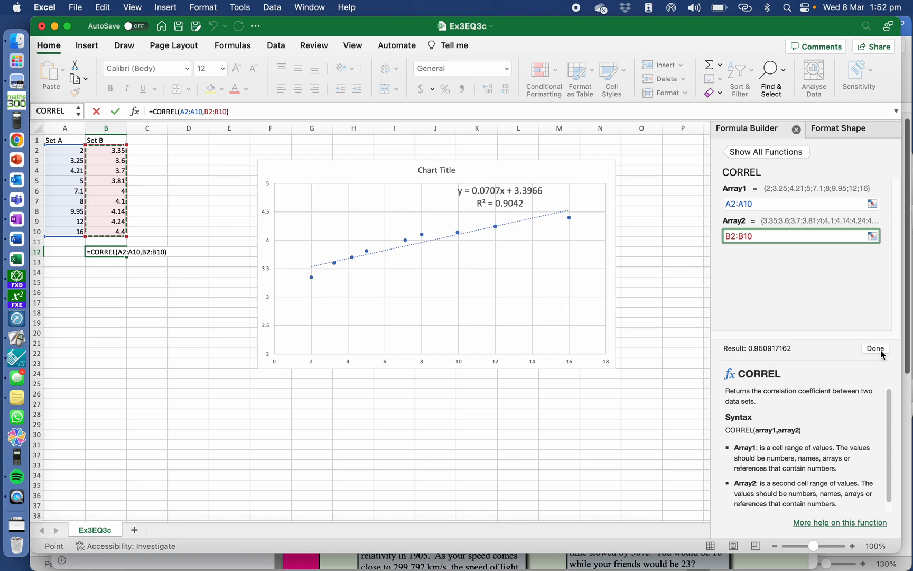
pyautogui.click(874, 348)
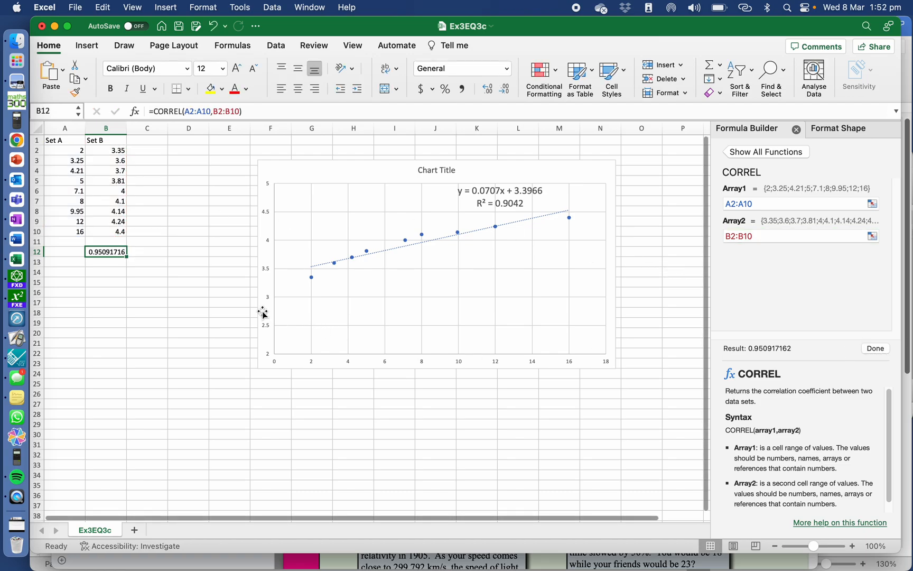